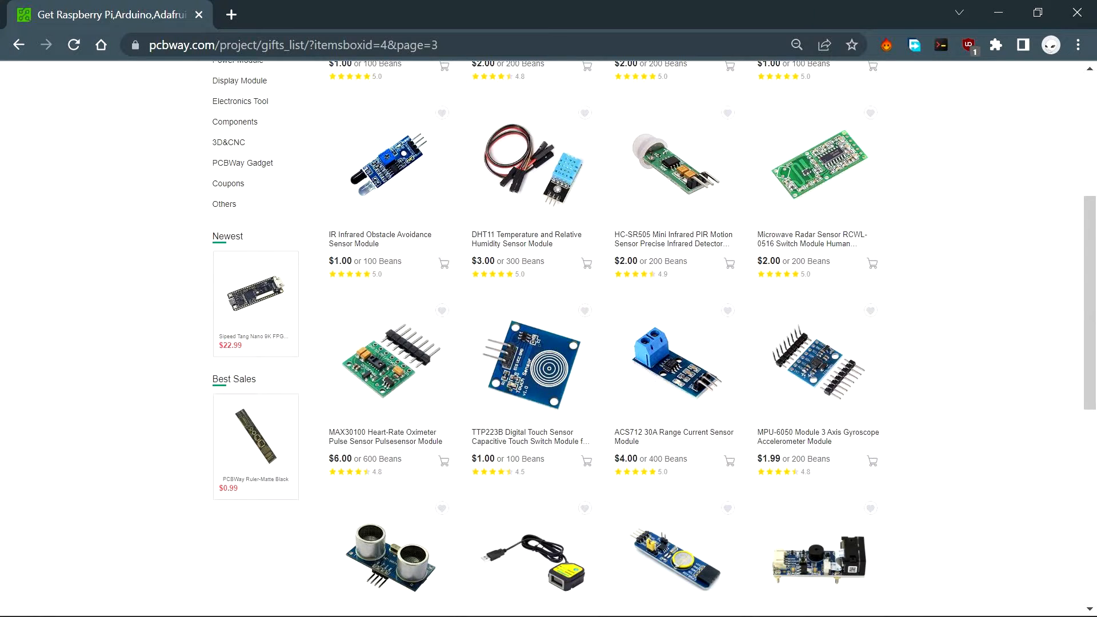
Show the MAXHeart_rate_oxygenSaturation sketch with its beat callback, setup and sensor-update loop
click(385, 367)
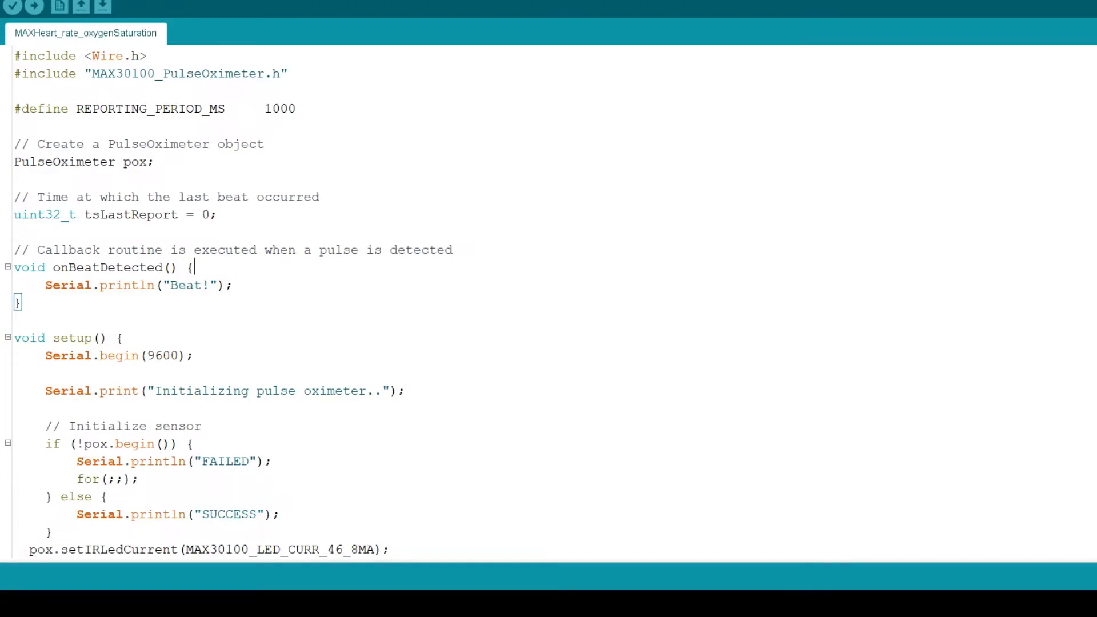
Search the Library Manager for max30100 and confirm MAX30100lib 1.2.1 is installed
scroll(down, 3)
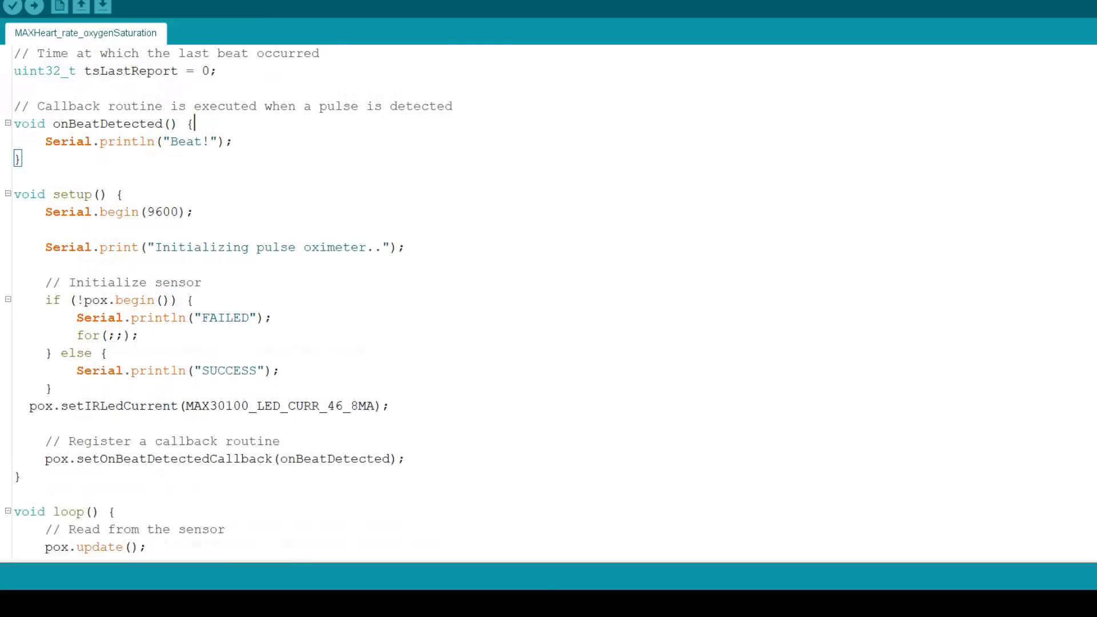
click(45, 32)
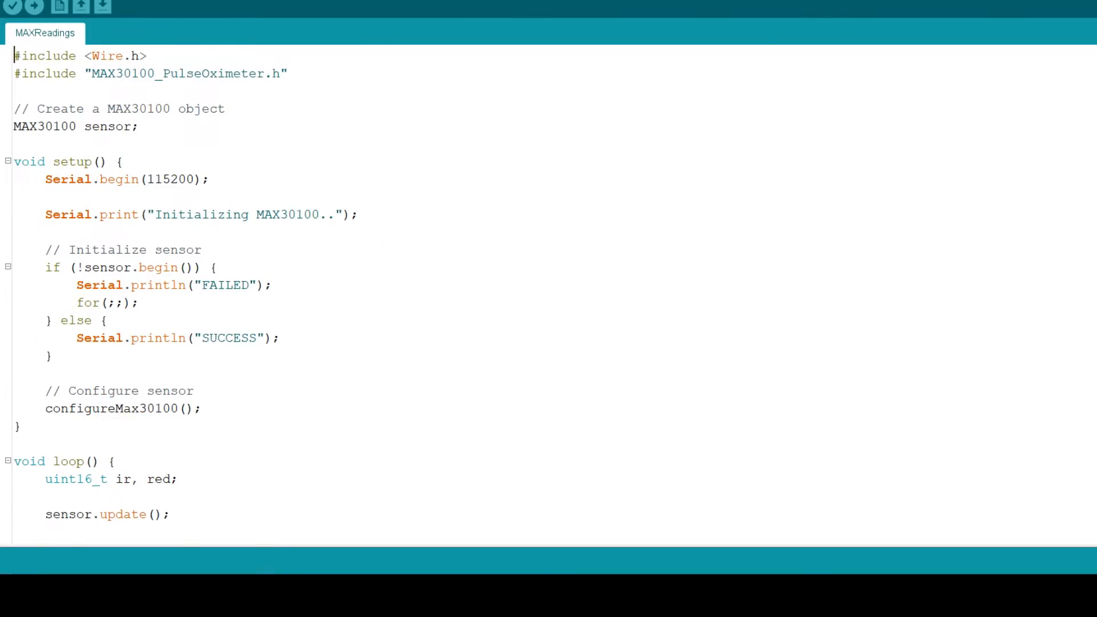
scroll(down, 3)
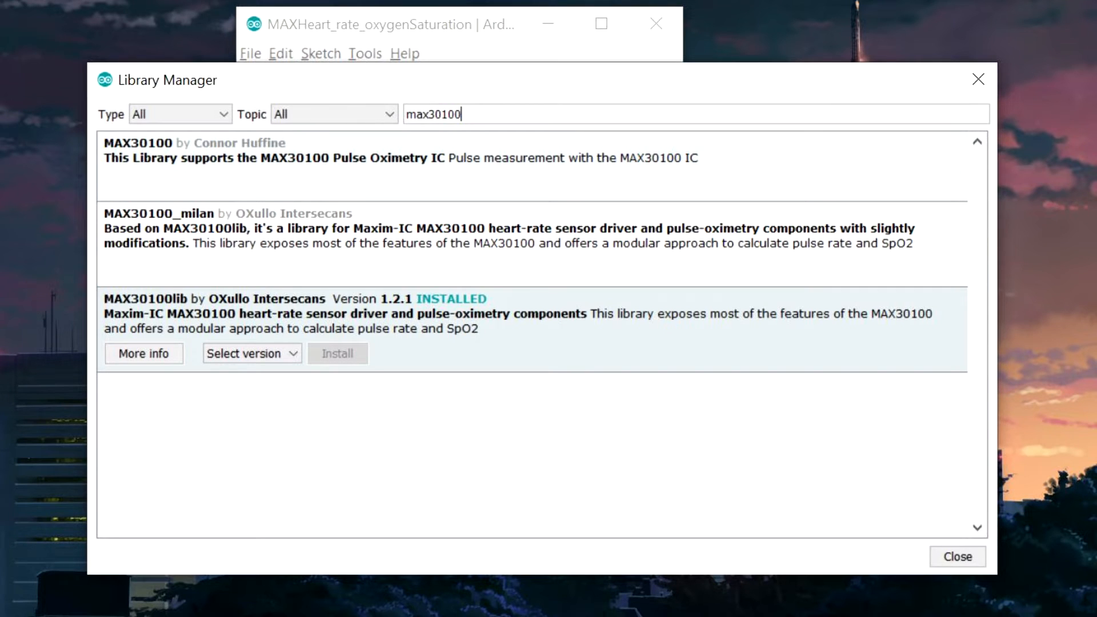
Close the Library Manager and return to the heart-rate and oxygen sketch
click(958, 556)
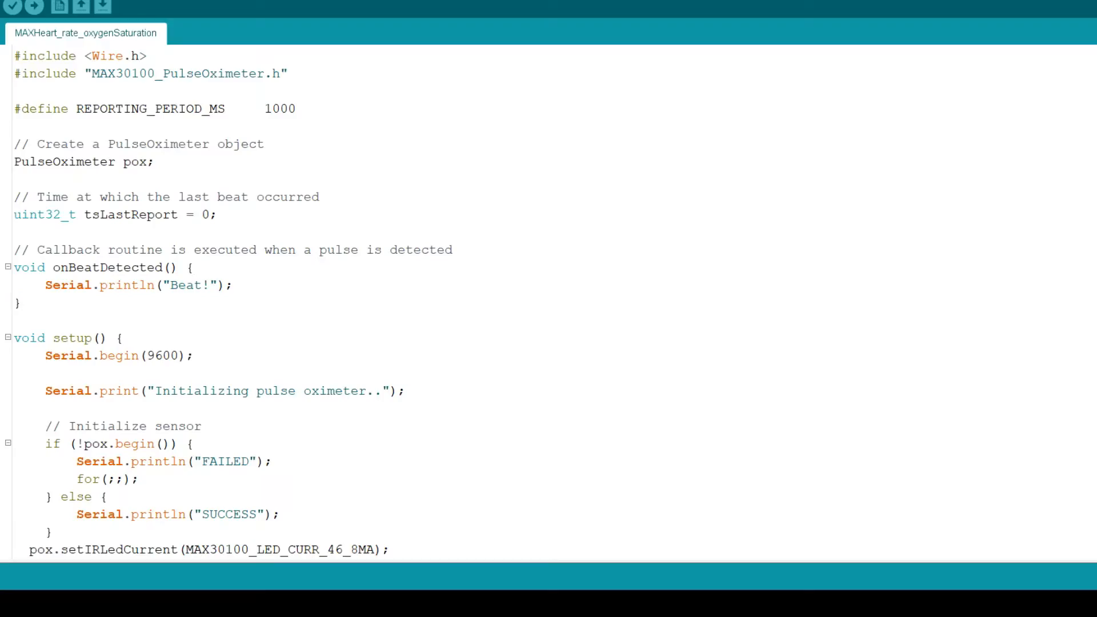
Scroll through the MAXReadings sketch's setup, raw red/IR printing loop and configureMax30100
scroll(down, 3)
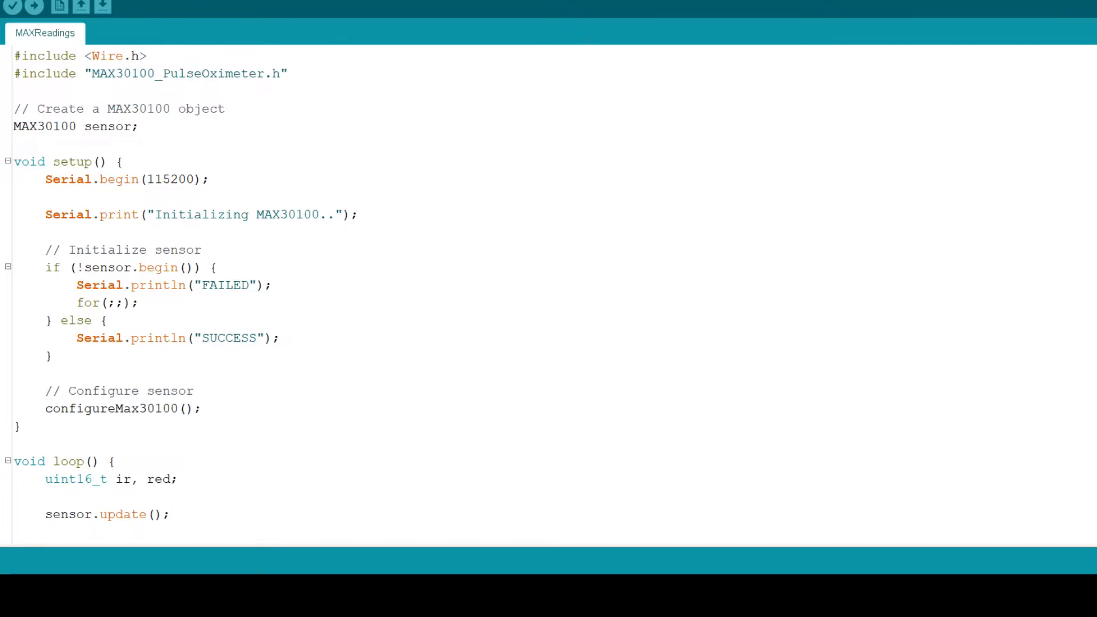
scroll(down, 3)
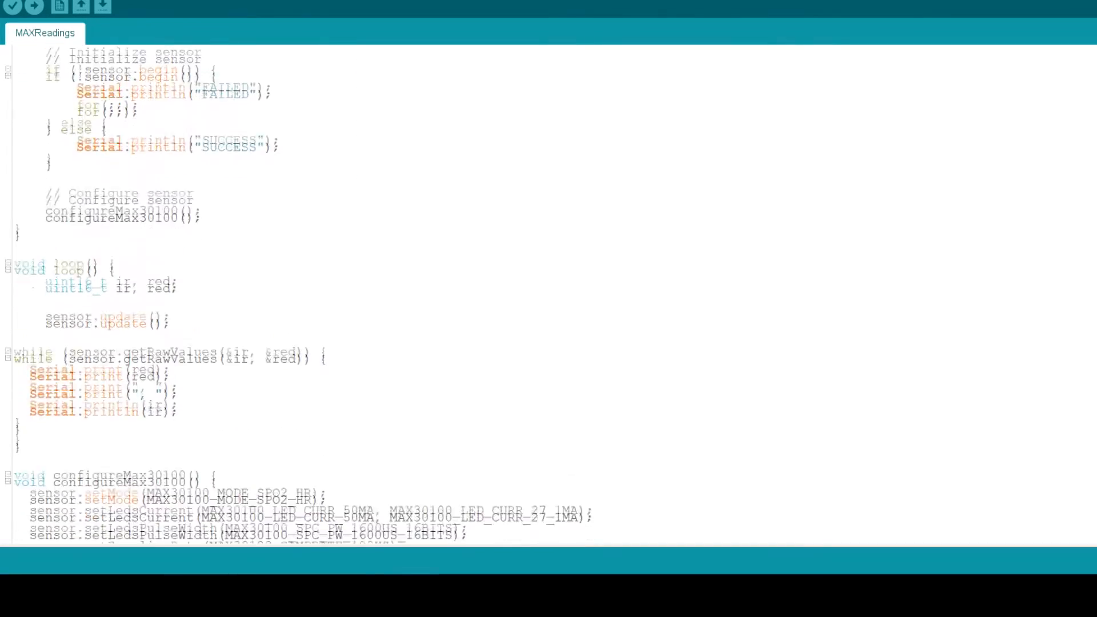